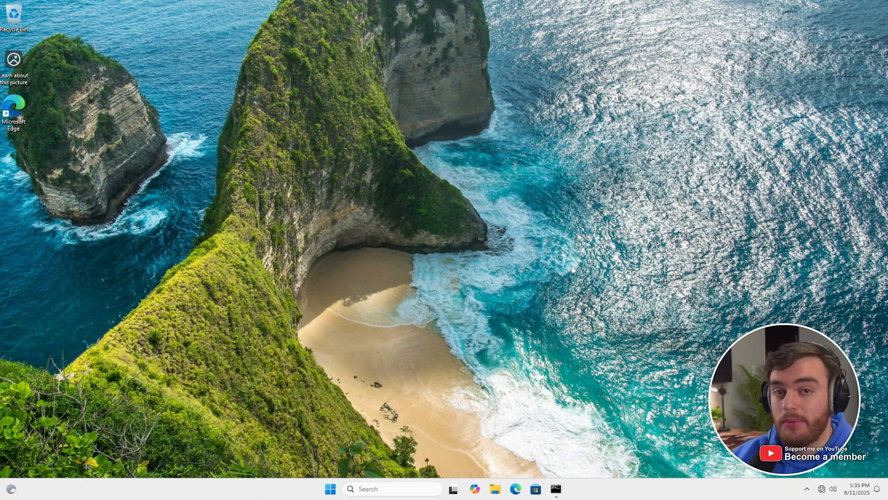
pyautogui.moveTo(450, 268)
pyautogui.write('ms')
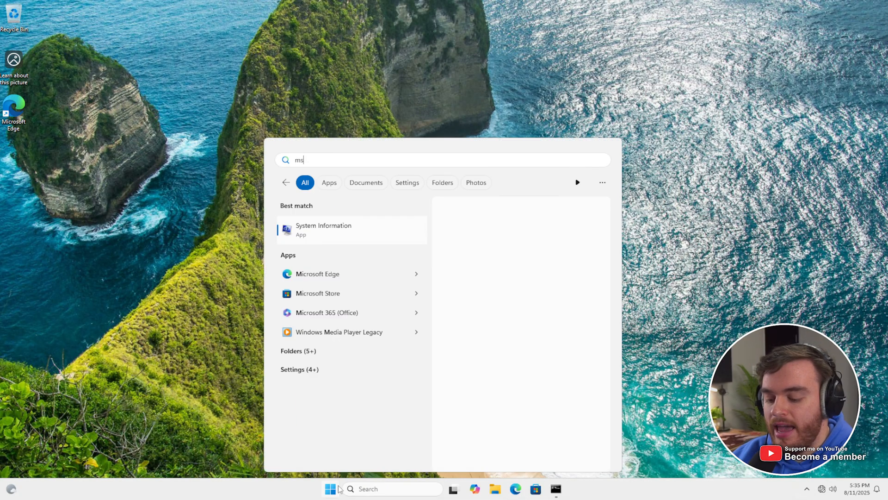
# Step: Launch System Information via msinfo and inspect the BaseBoard Manufacturer and Product entries
pyautogui.write('info')
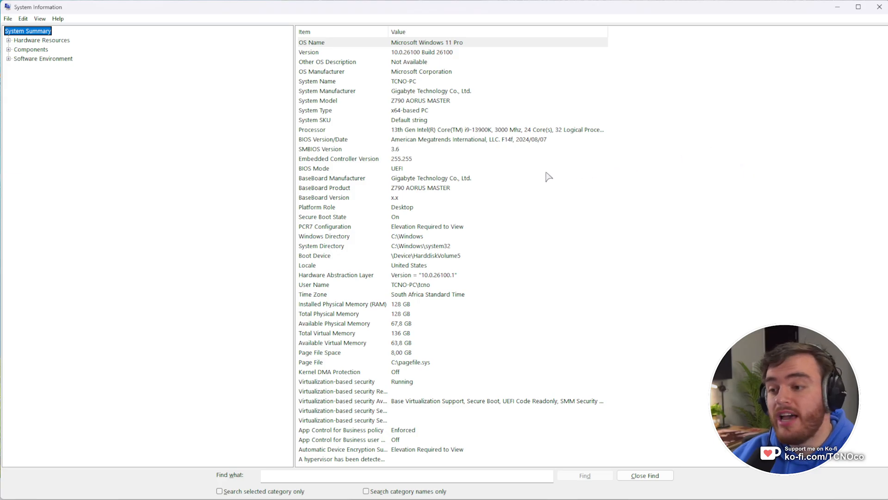
pyautogui.click(331, 177)
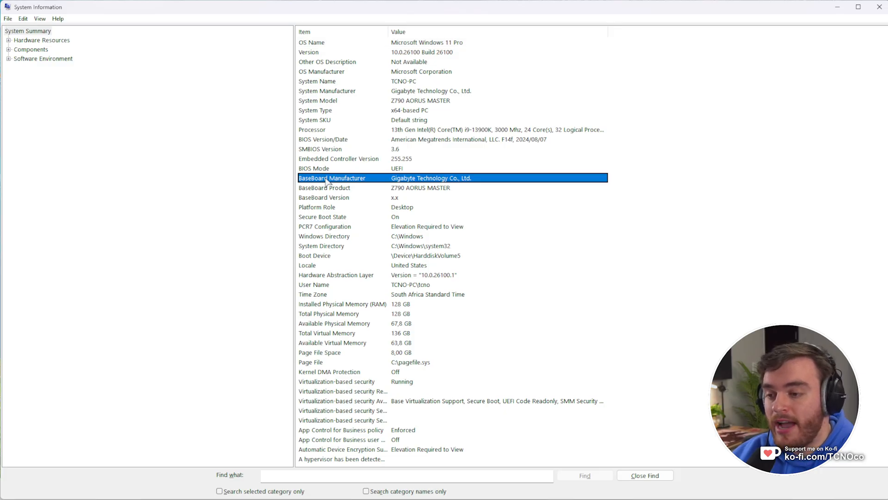
pyautogui.click(340, 188)
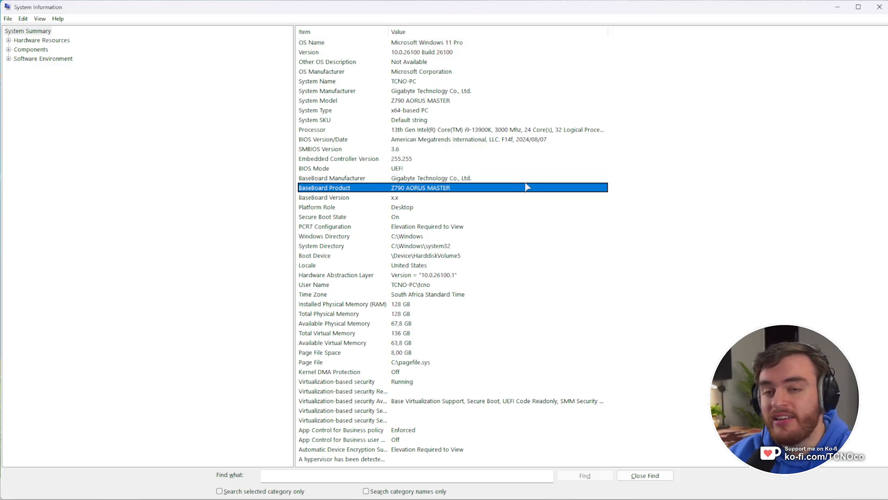
pyautogui.moveTo(485, 234)
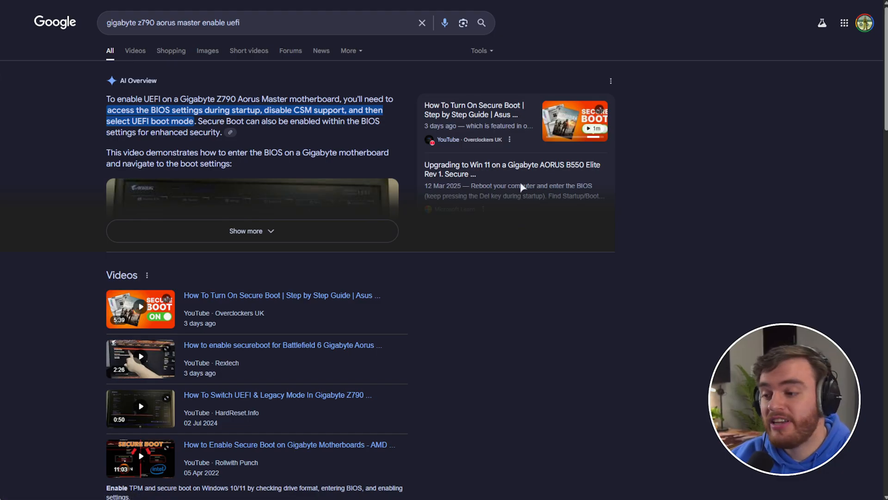
pyautogui.moveTo(241, 337)
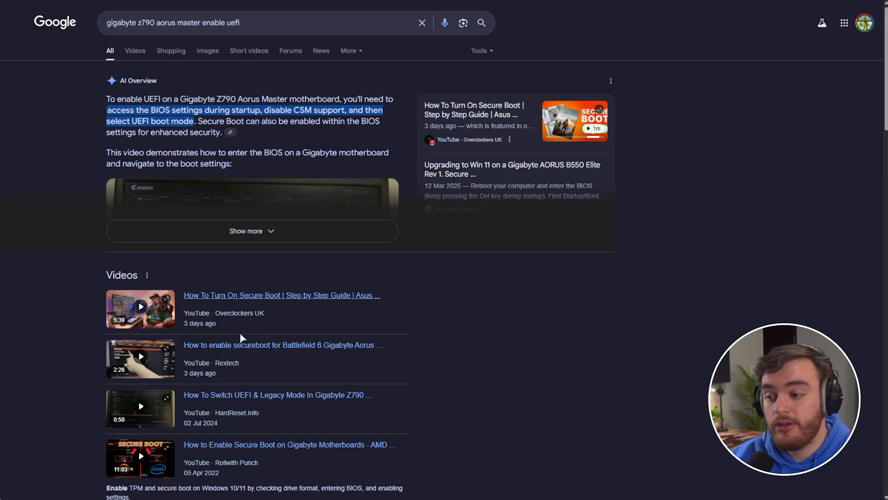
pyautogui.moveTo(313, 312)
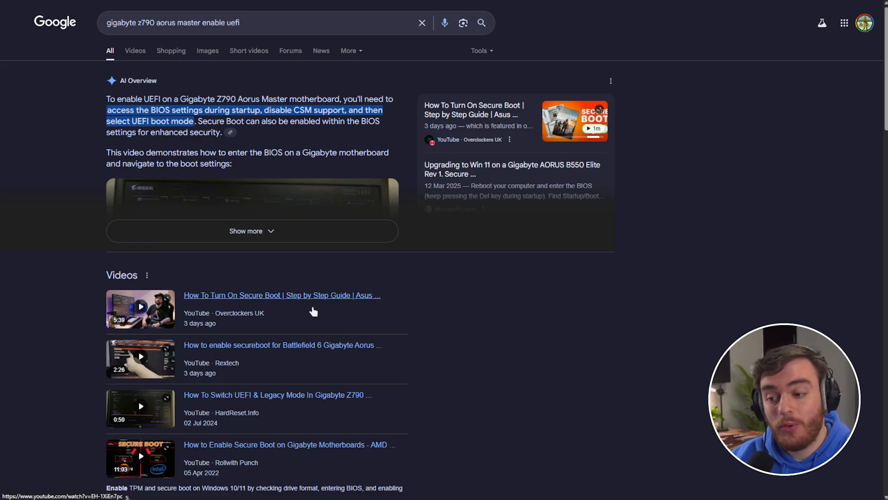
# Step: Expand the AI Overview and review the Gigabyte Z790 AORUS MASTER UEFI results
pyautogui.click(252, 230)
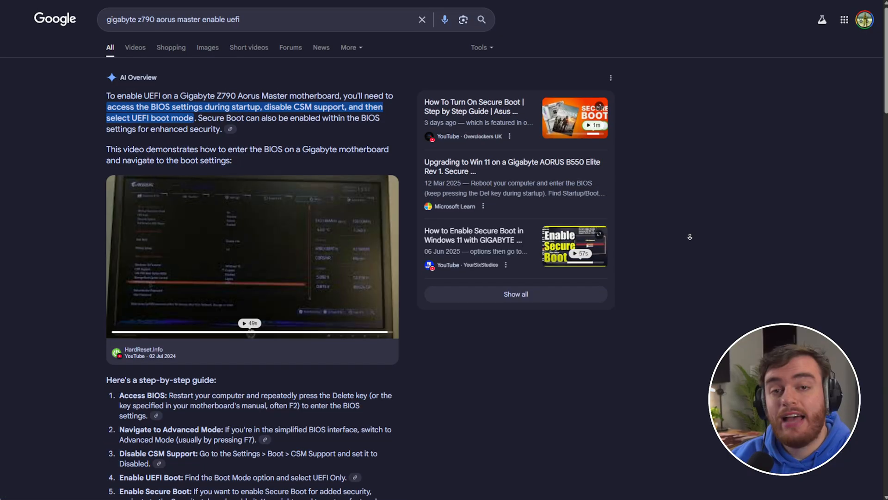
pyautogui.scroll(-3)
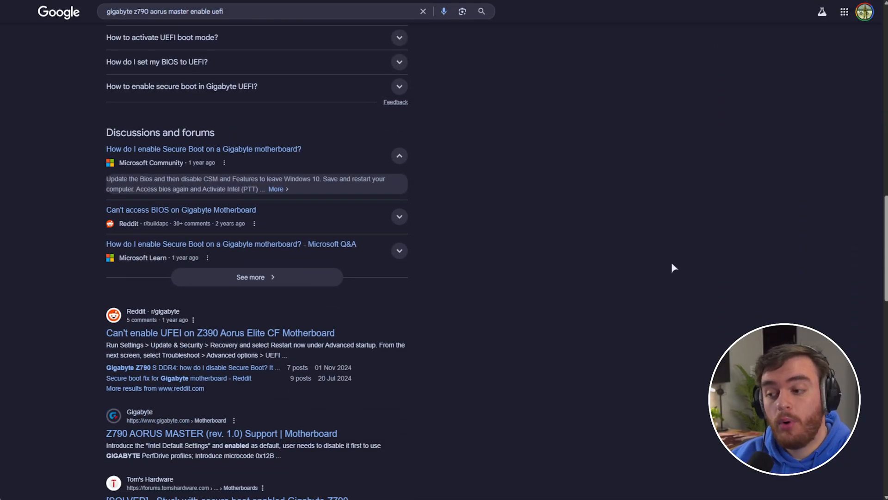
pyautogui.scroll(-3)
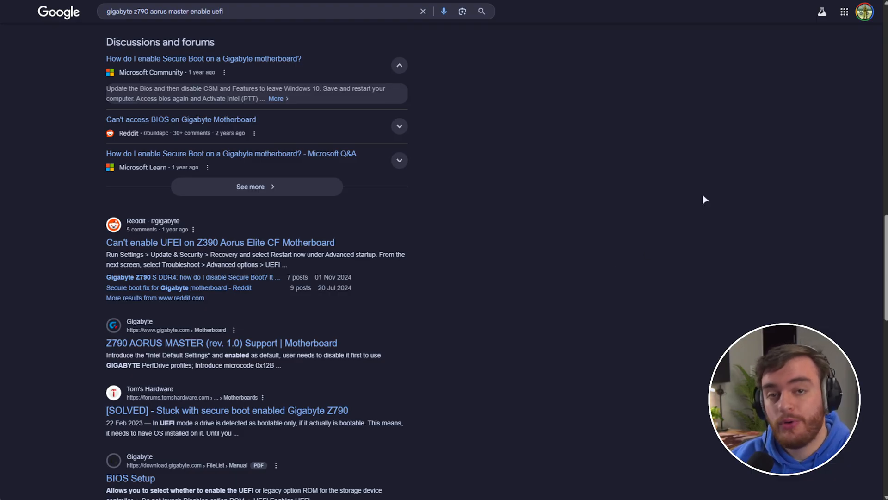
pyautogui.moveTo(442, 283)
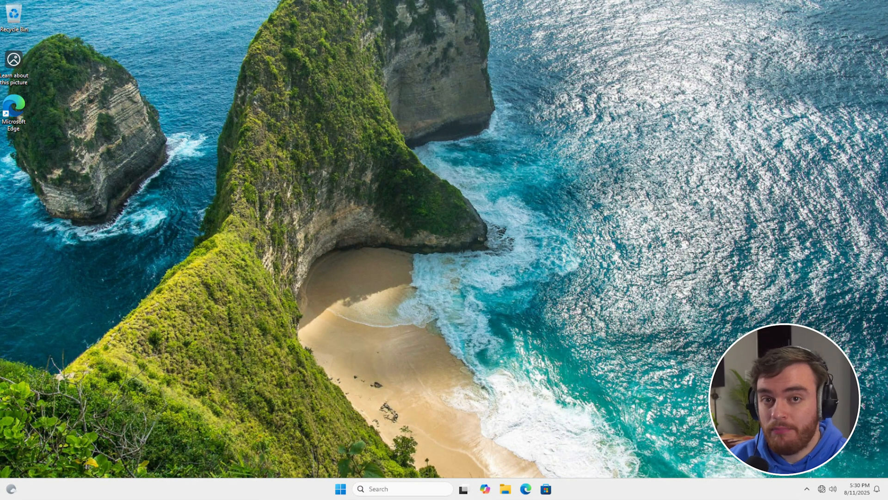
pyautogui.moveTo(498, 279)
pyautogui.write('part')
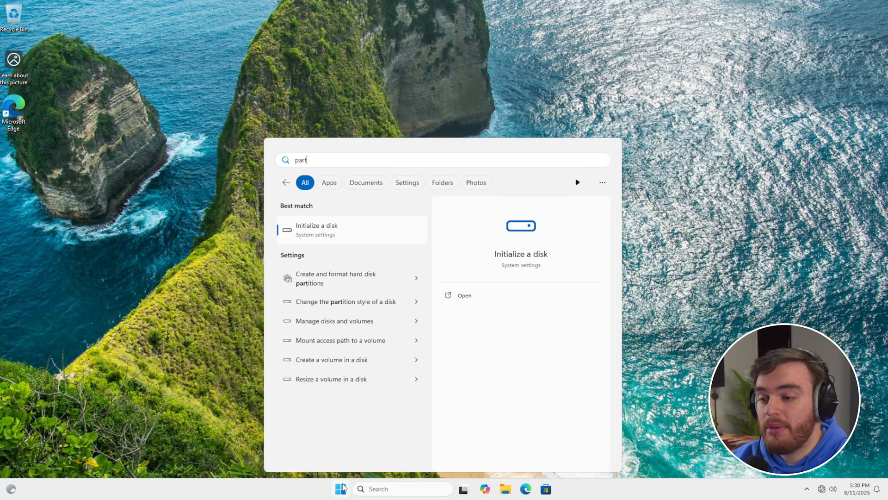
# Step: Launch Disk Management from the 'partition' search to see Disk 0 and its partitions
pyautogui.write('ition')
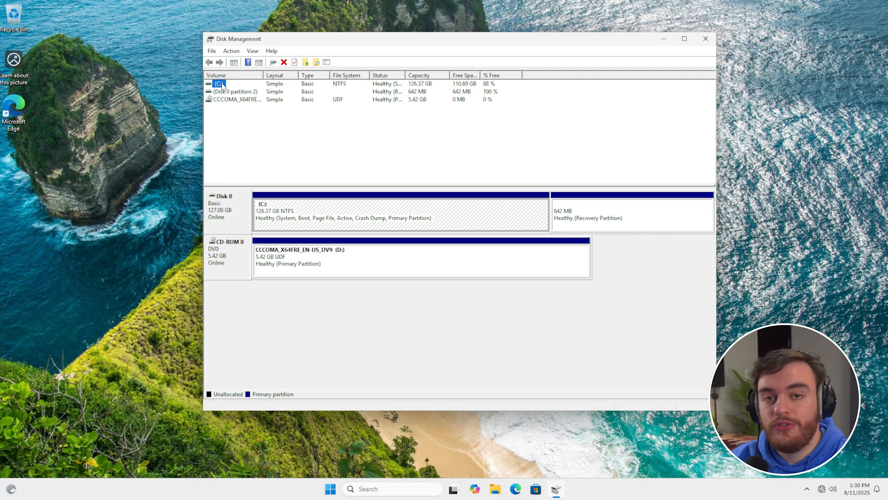
pyautogui.click(232, 230)
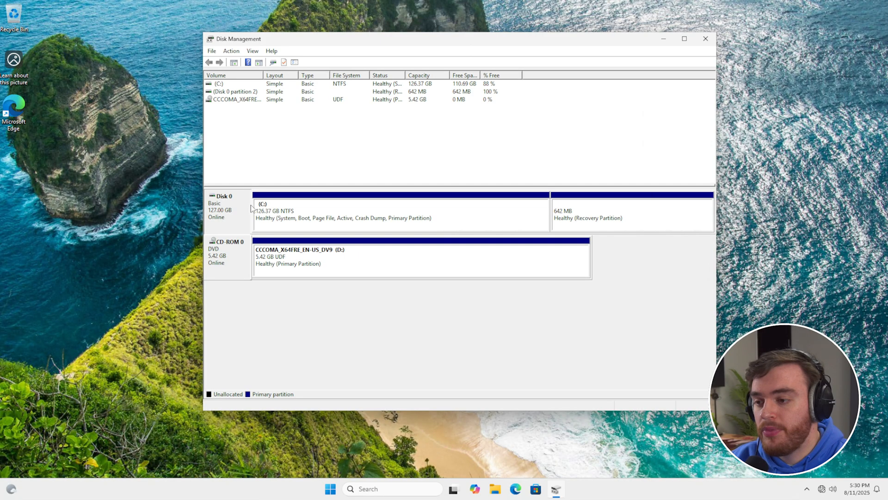
pyautogui.rightClick(227, 210)
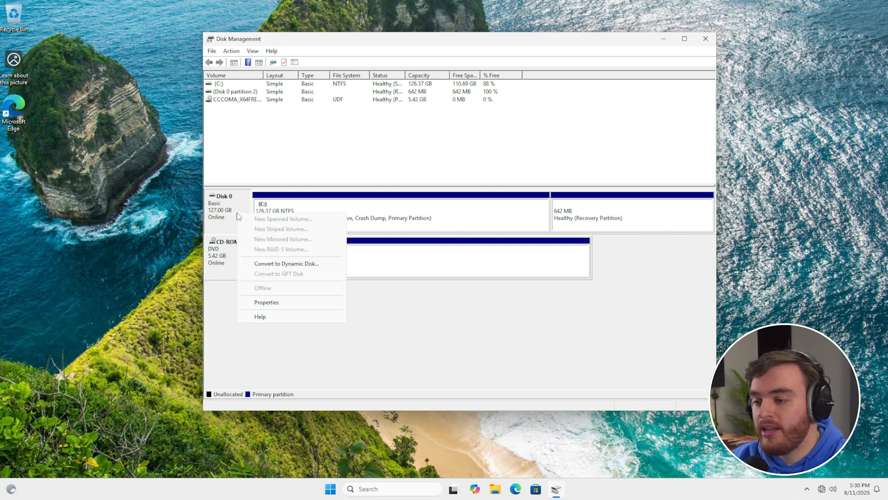
pyautogui.click(266, 302)
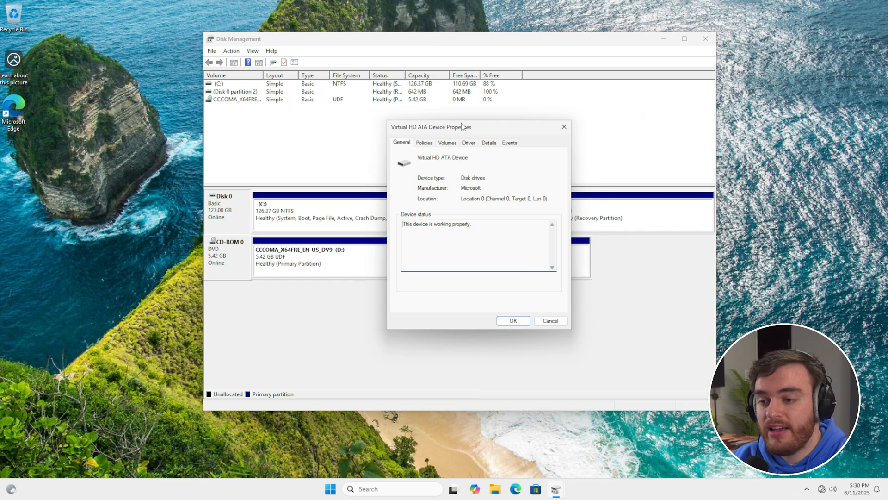
pyautogui.click(441, 138)
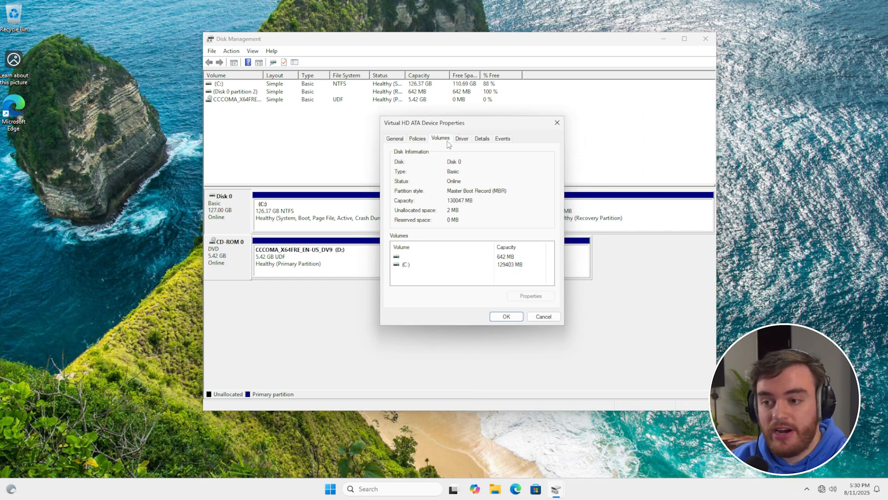
pyautogui.moveTo(512, 194)
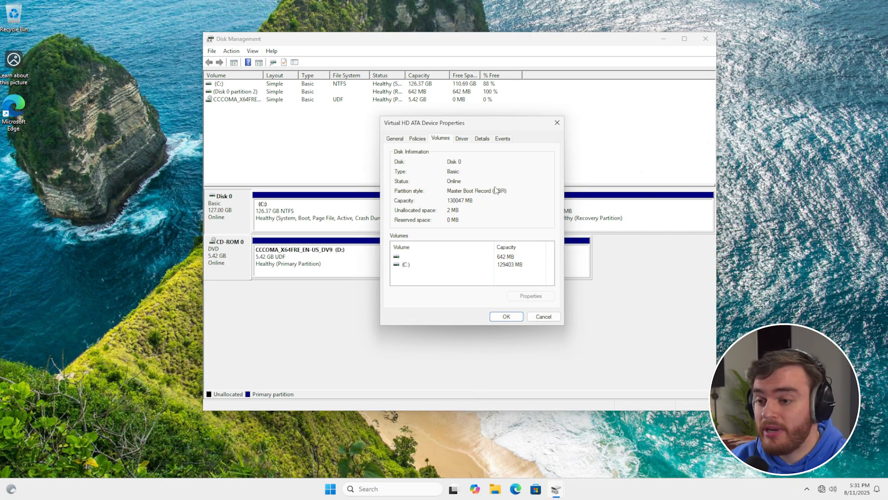
pyautogui.moveTo(486, 203)
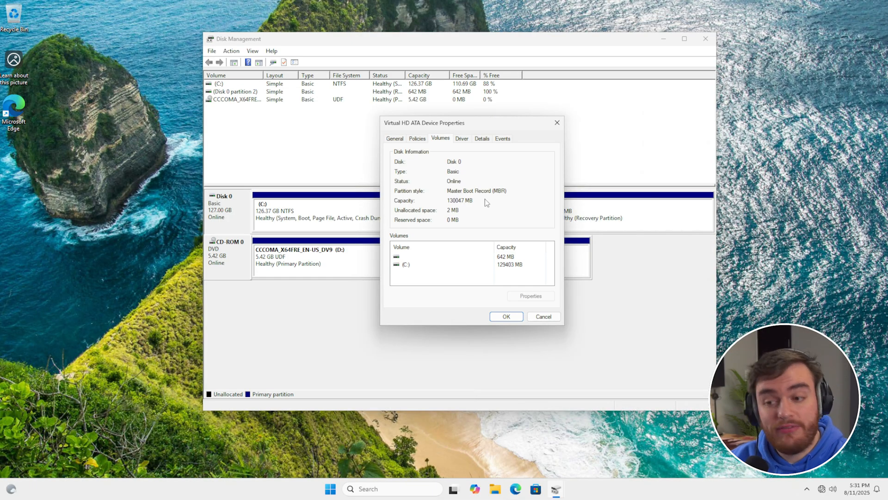
pyautogui.moveTo(512, 194)
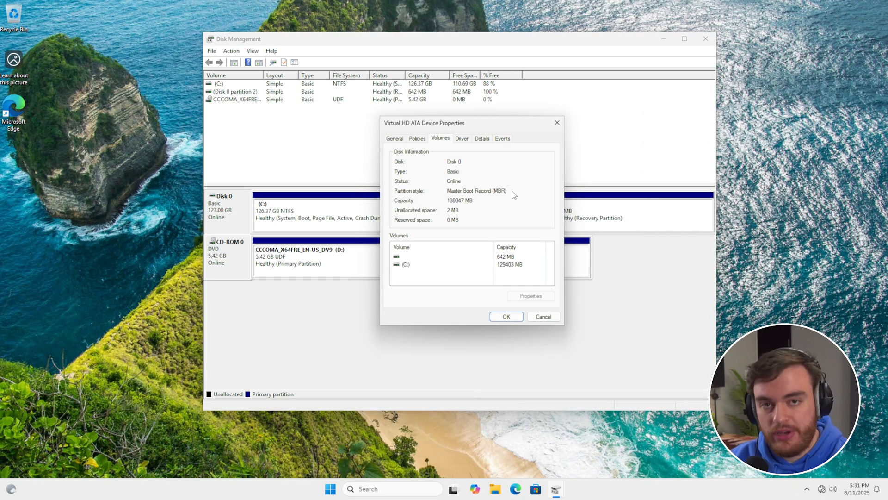
pyautogui.moveTo(556, 122)
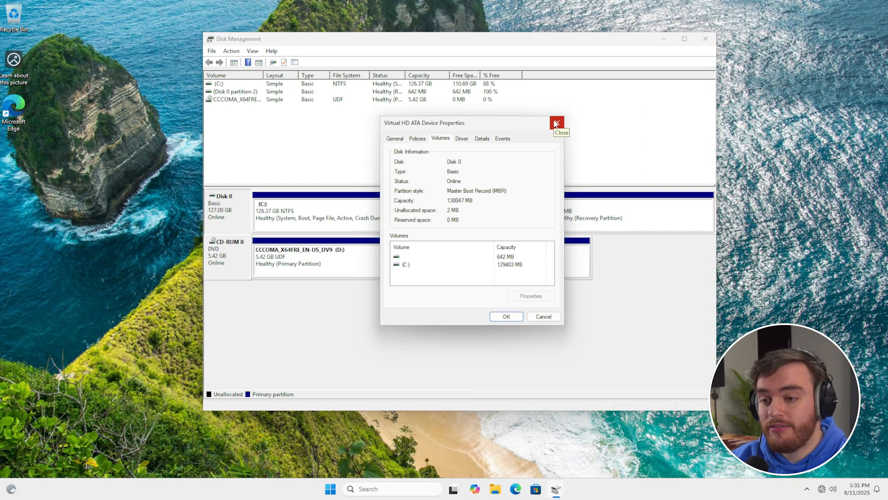
pyautogui.click(556, 123)
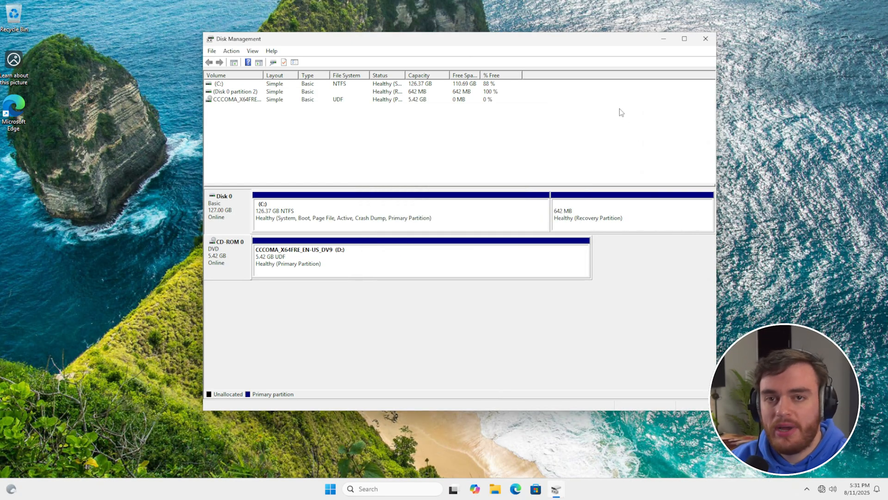
pyautogui.moveTo(678, 109)
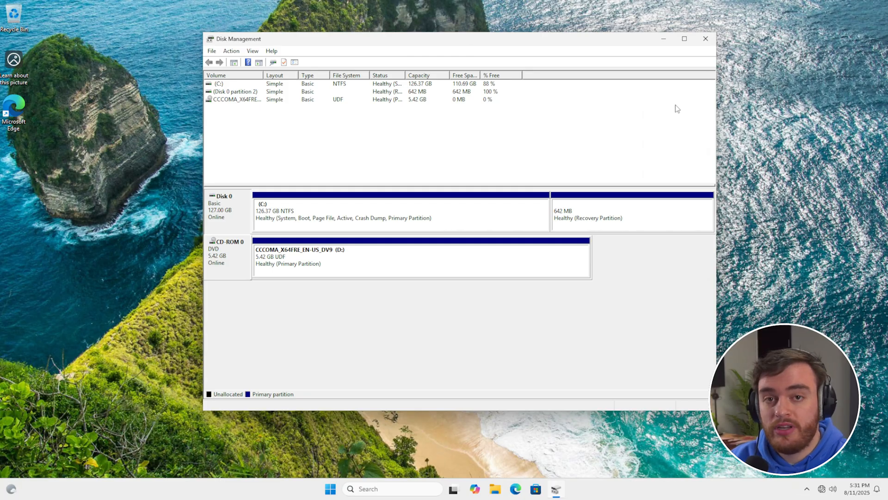
pyautogui.moveTo(679, 88)
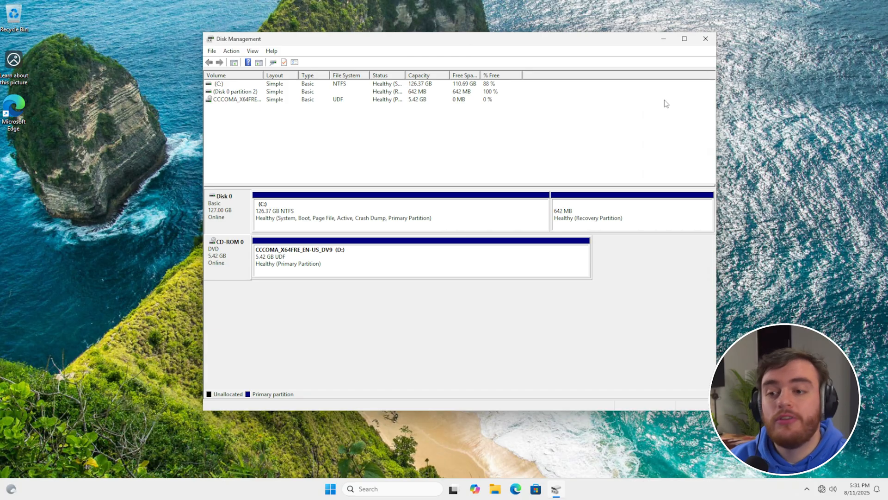
pyautogui.moveTo(665, 103)
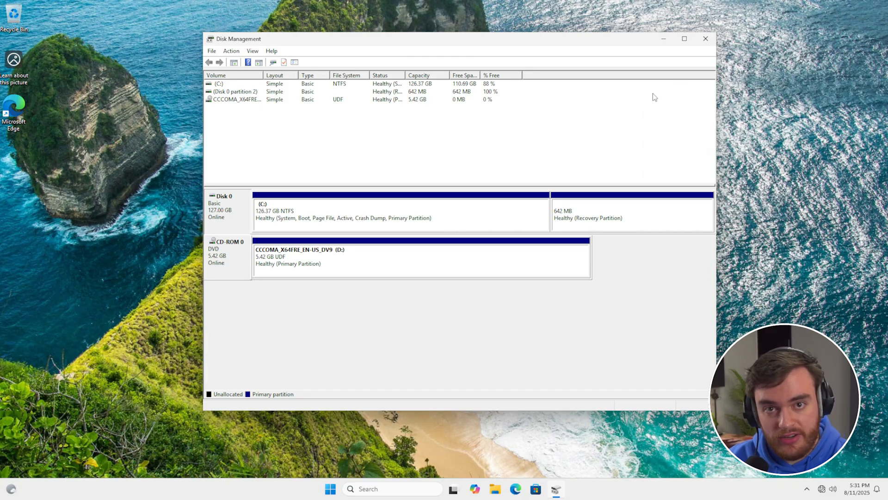
# Step: Search Start for 'bitlocker' to reach the Manage BitLocker settings for drive C:
pyautogui.click(397, 213)
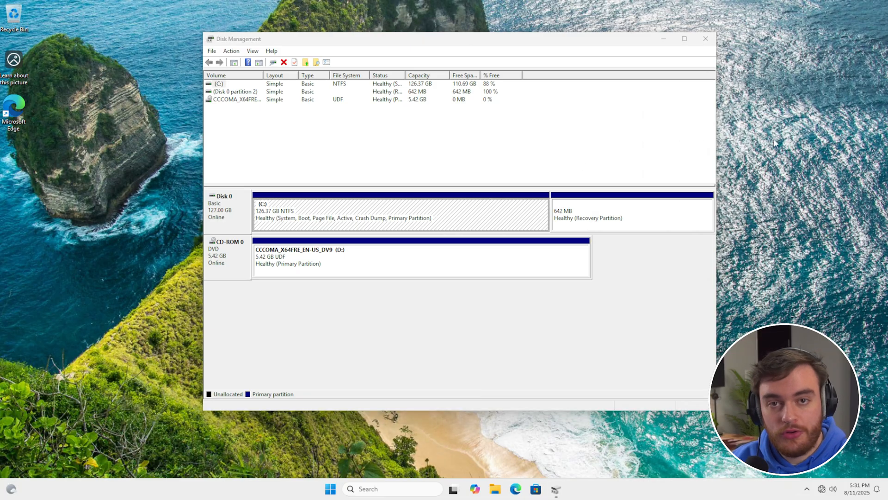
pyautogui.click(330, 488)
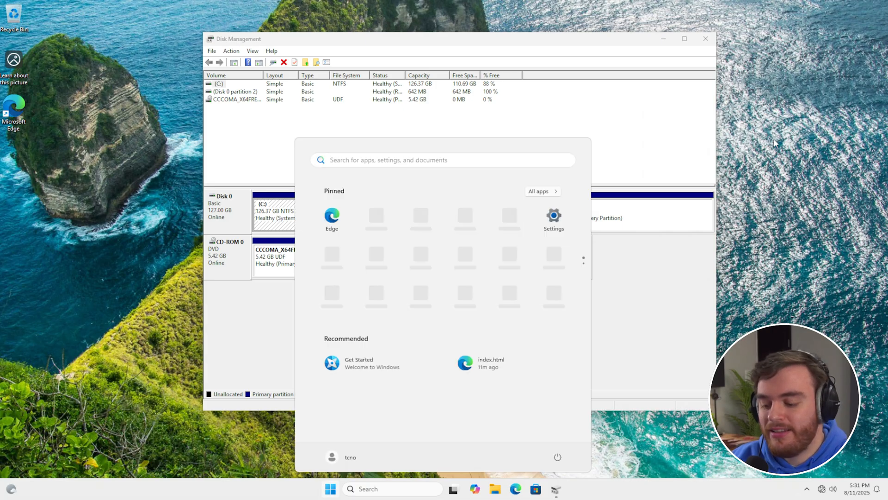
pyautogui.write('bitlocker')
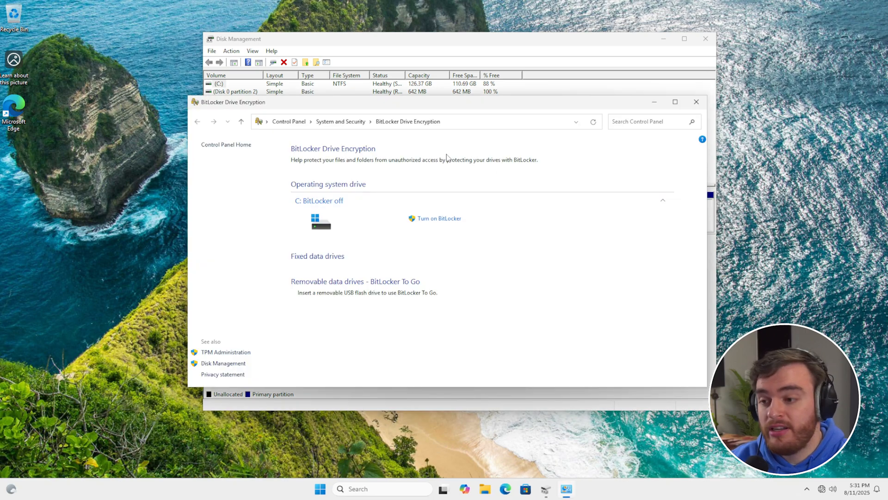
pyautogui.moveTo(401, 243)
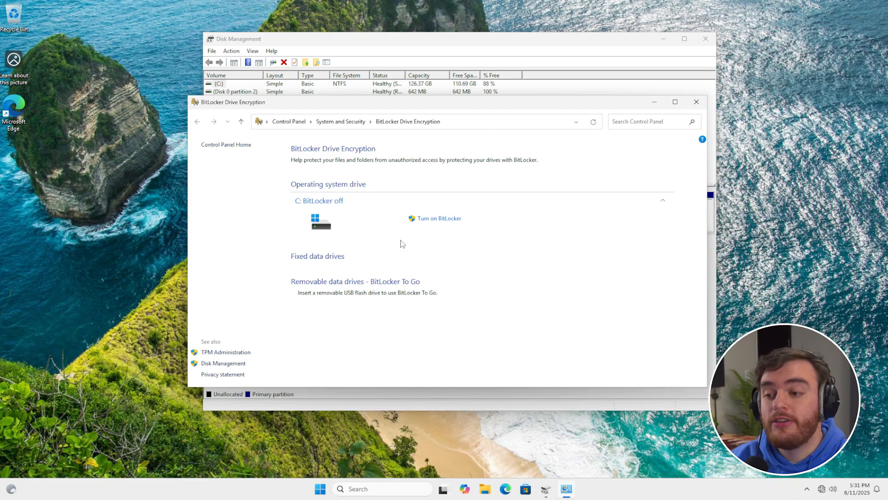
pyautogui.moveTo(455, 231)
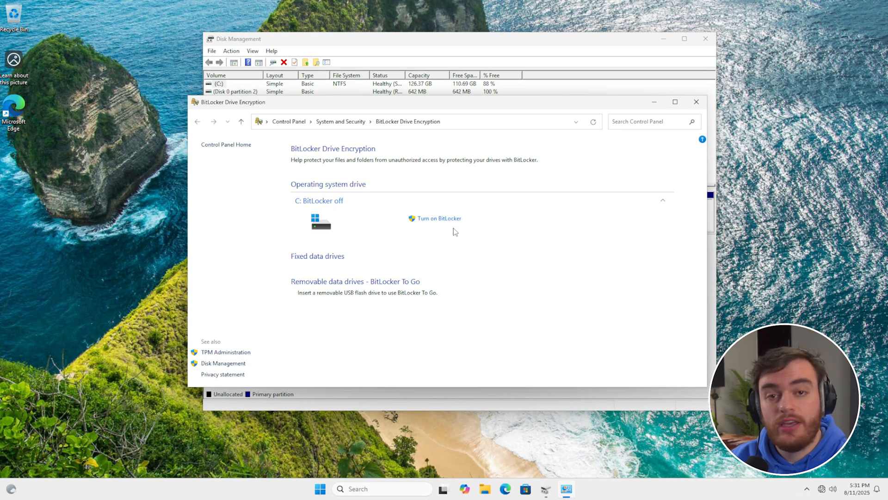
pyautogui.moveTo(409, 174)
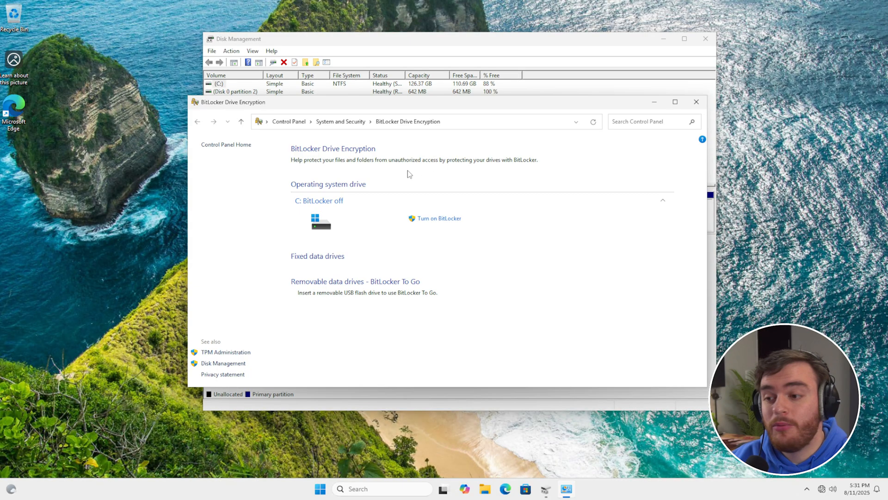
pyautogui.moveTo(522, 219)
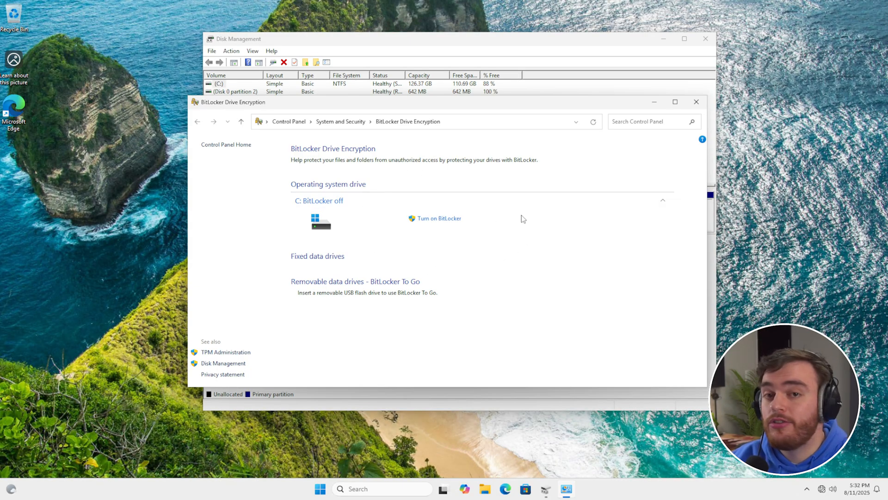
pyautogui.moveTo(439, 210)
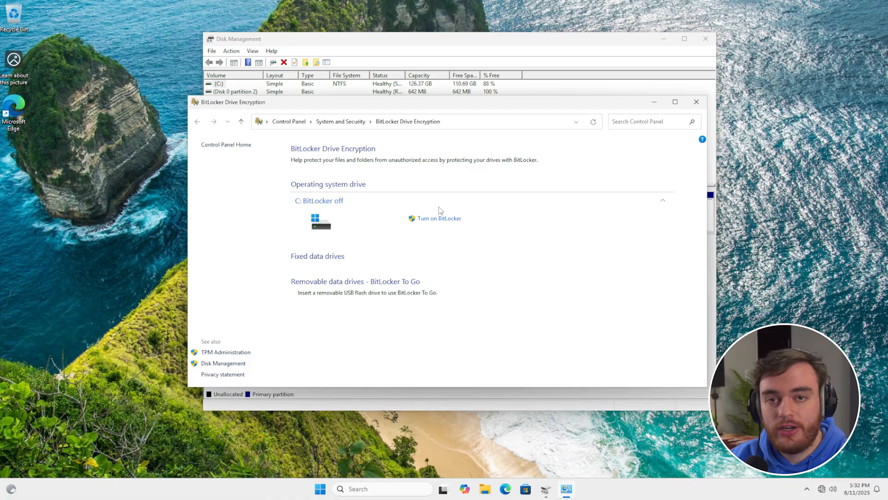
pyautogui.moveTo(371, 205)
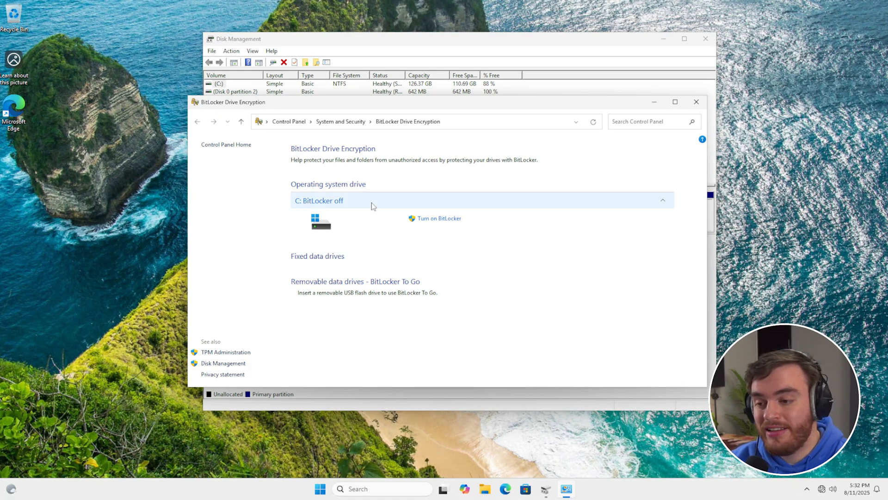
# Step: Close BitLocker and bring up Disk 0's action menu to check the Convert to GPT option
pyautogui.click(696, 102)
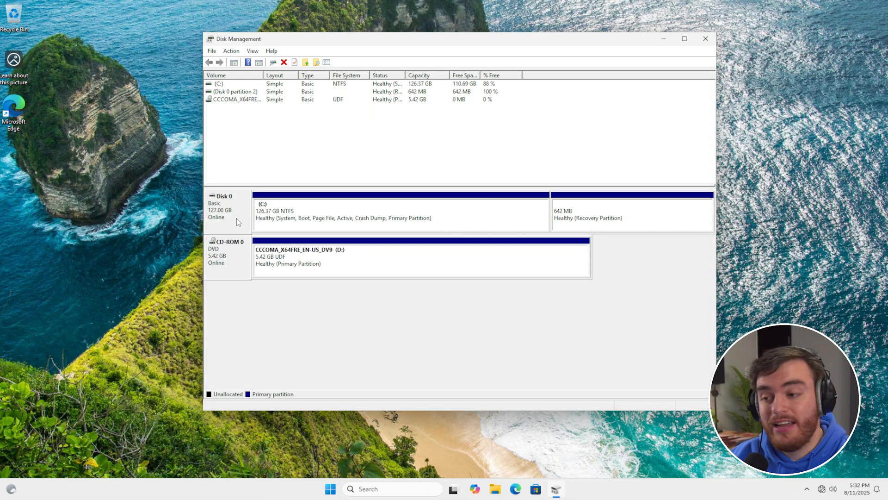
pyautogui.rightClick(226, 210)
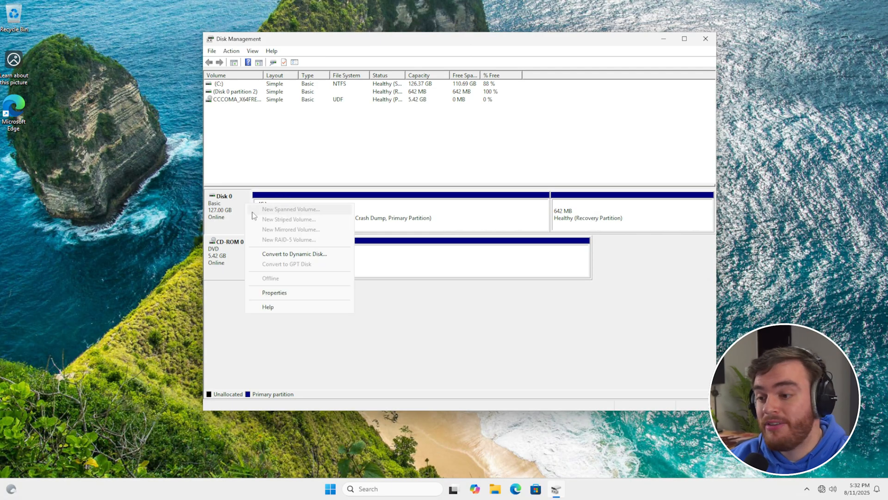
pyautogui.moveTo(325, 270)
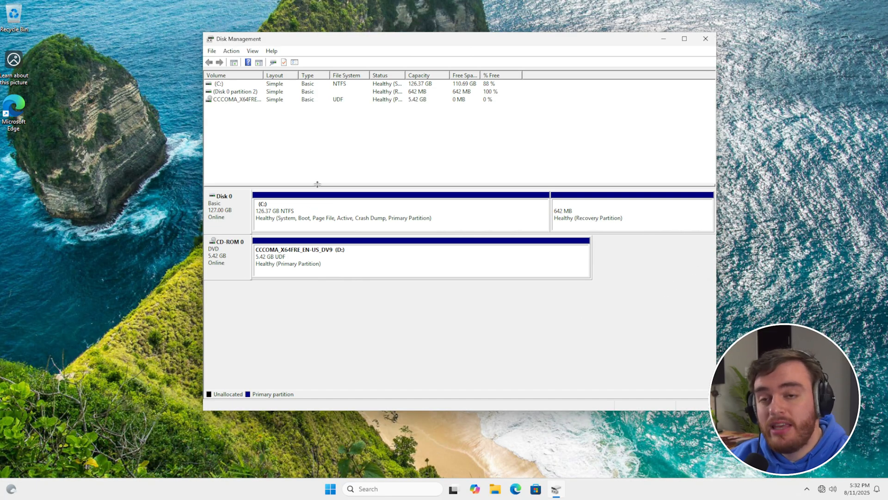
pyautogui.moveTo(248, 205)
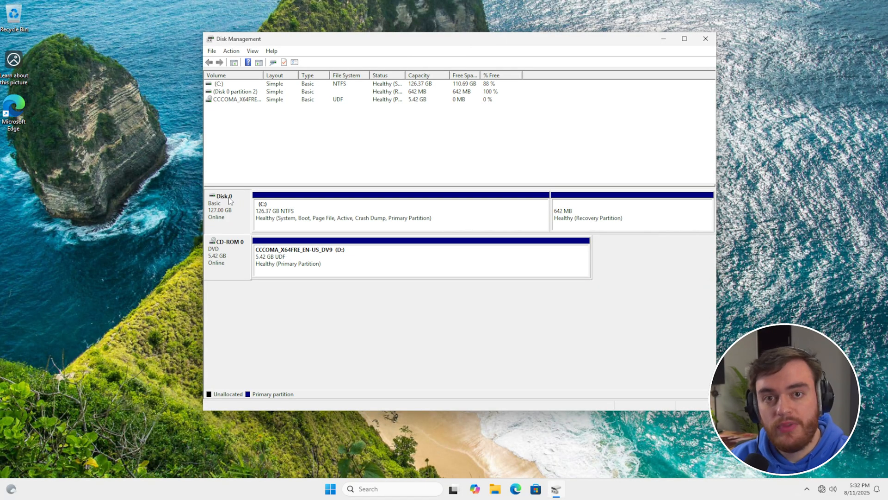
# Step: Start an administrator Command Prompt from the 'cmd' search and maximize it
pyautogui.click(330, 488)
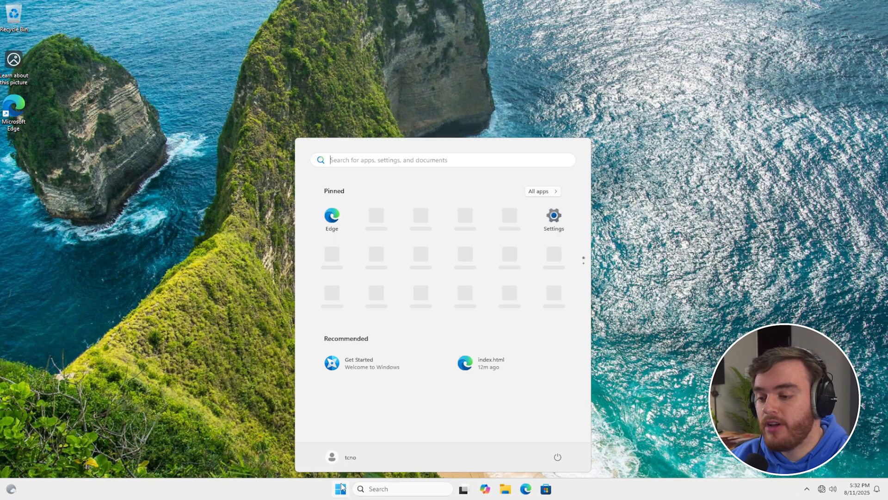
pyautogui.write('cmd')
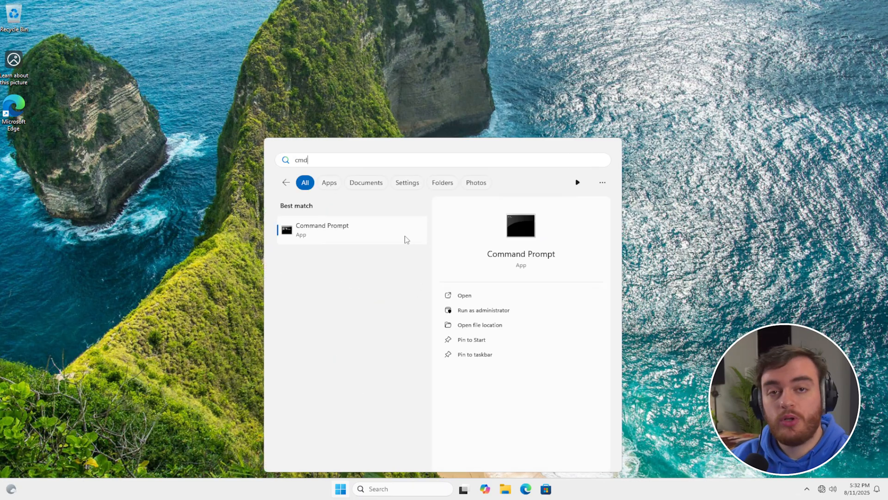
pyautogui.click(483, 310)
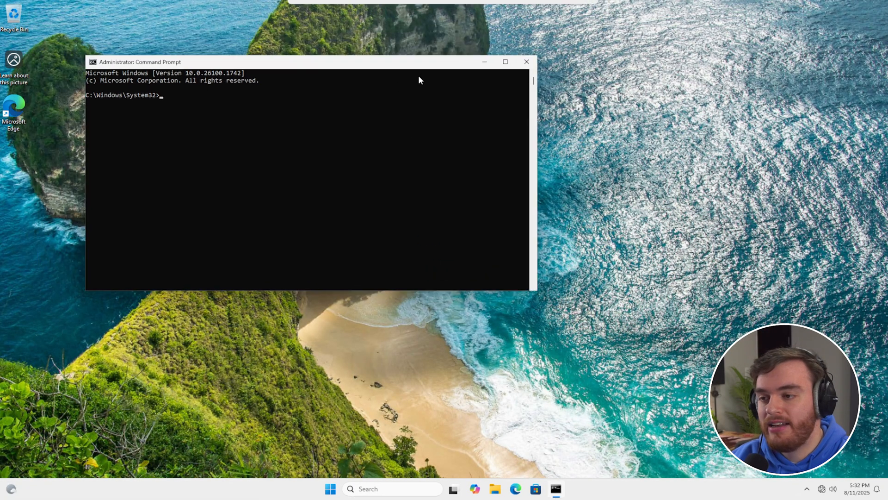
pyautogui.click(504, 61)
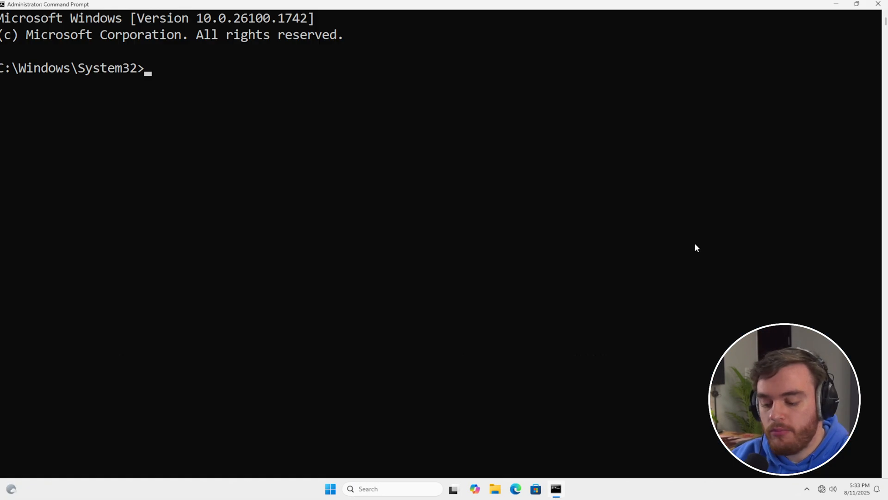
# Step: Run mbr2gpt /validate /allowFullOS on disk 0, dropping the mistyped /disk:1 argument
pyautogui.write('mbr2gpt')
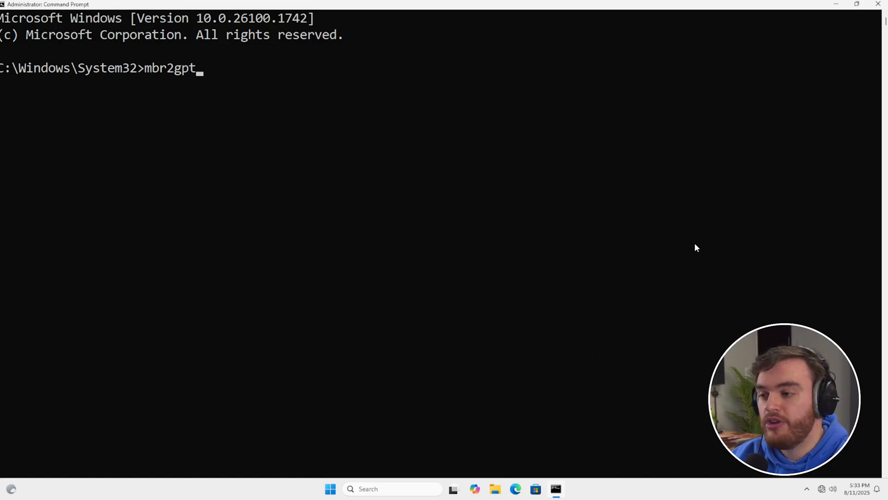
pyautogui.write('/vali')
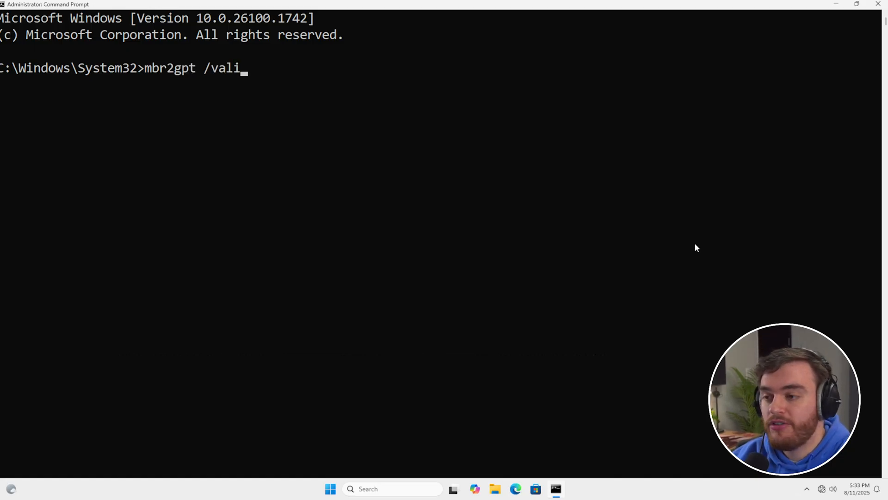
pyautogui.write('date /al')
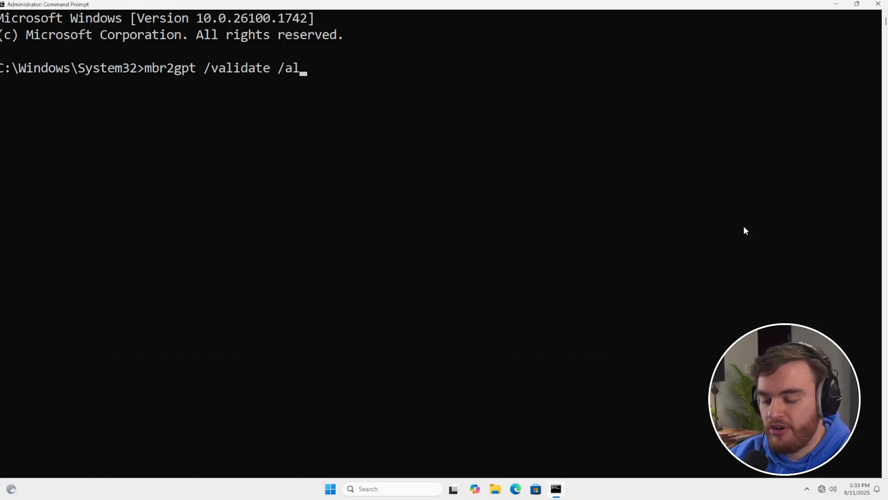
pyautogui.write('lowFullOS')
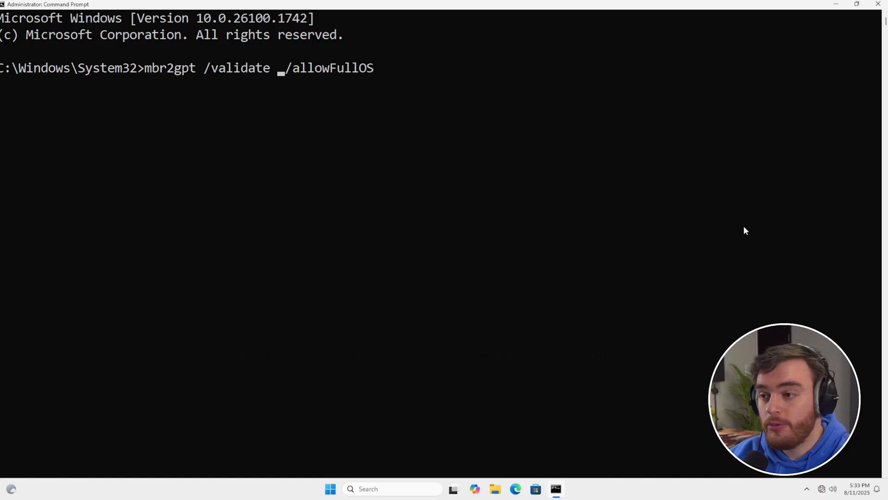
pyautogui.write('/disk:')
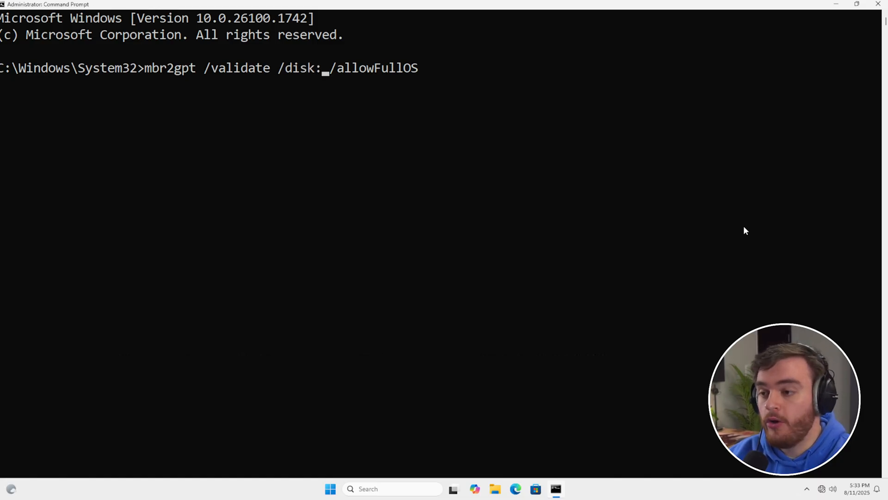
pyautogui.write('1')
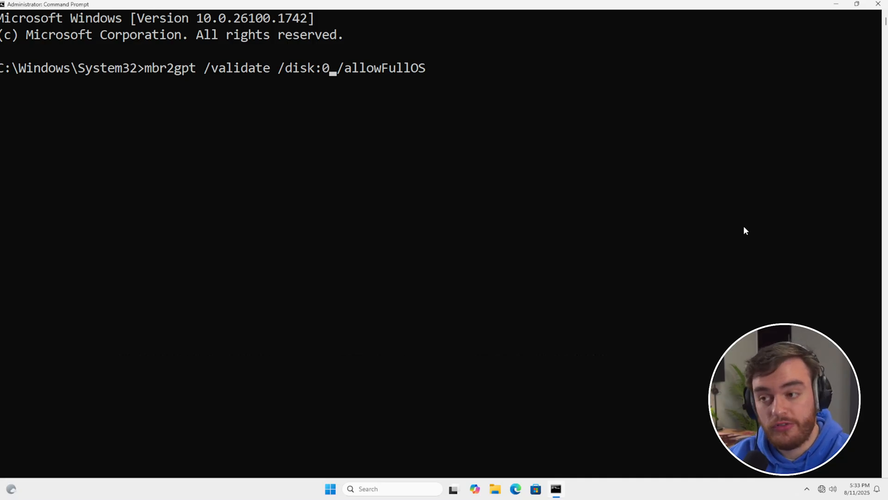
pyautogui.press('Backspace')
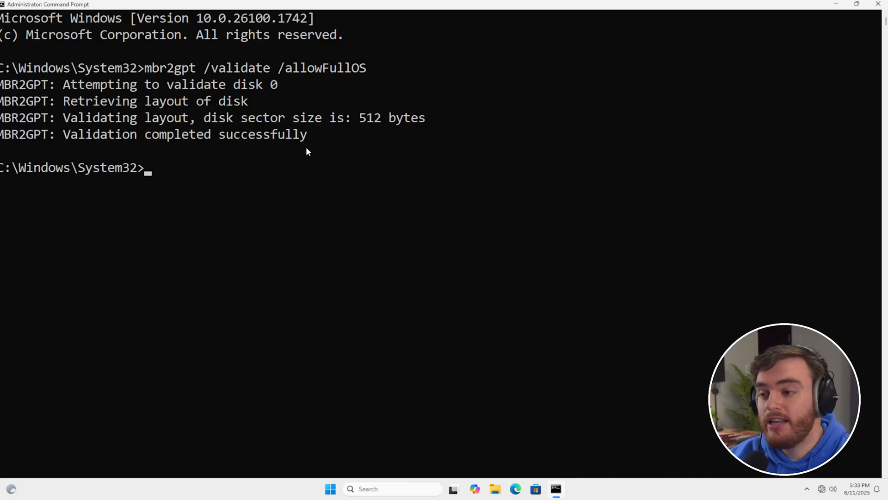
pyautogui.moveTo(334, 151)
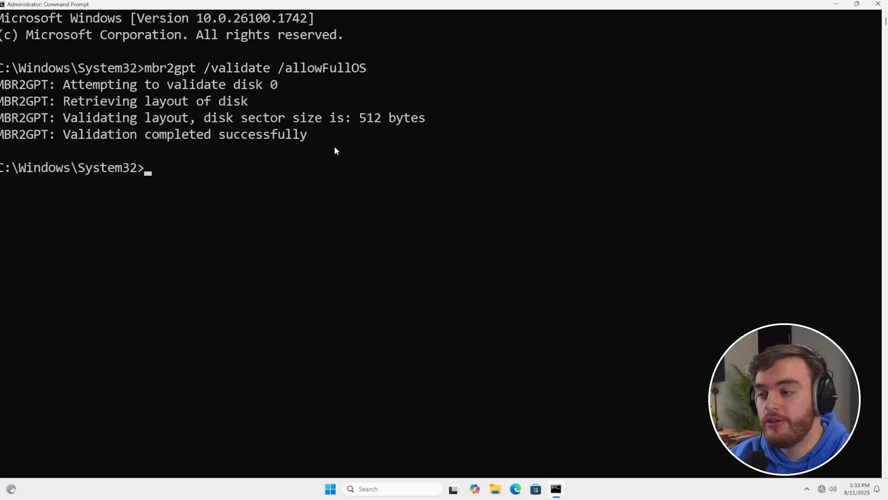
pyautogui.moveTo(331, 143)
pyautogui.write('mbr2gpt /convert /allowFullOS')
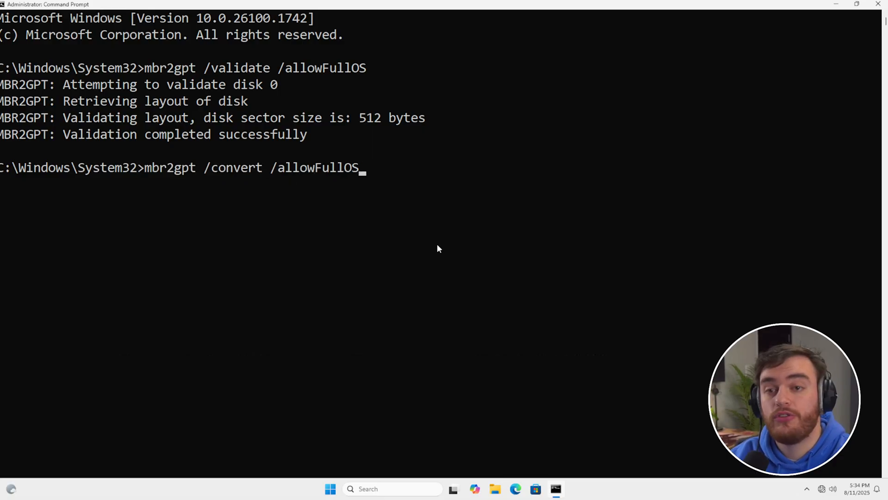
# Step: Execute mbr2gpt /convert /allowFullOS to convert the system disk to GPT
pyautogui.press('Return')
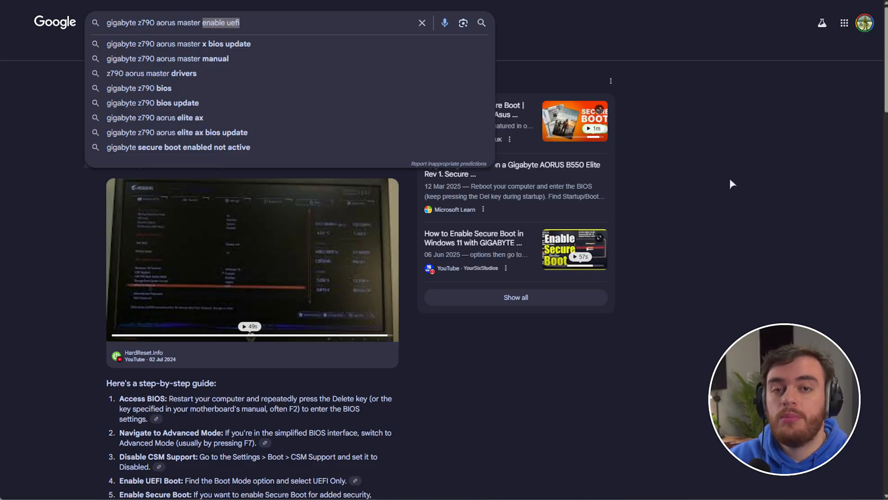
pyautogui.moveTo(712, 186)
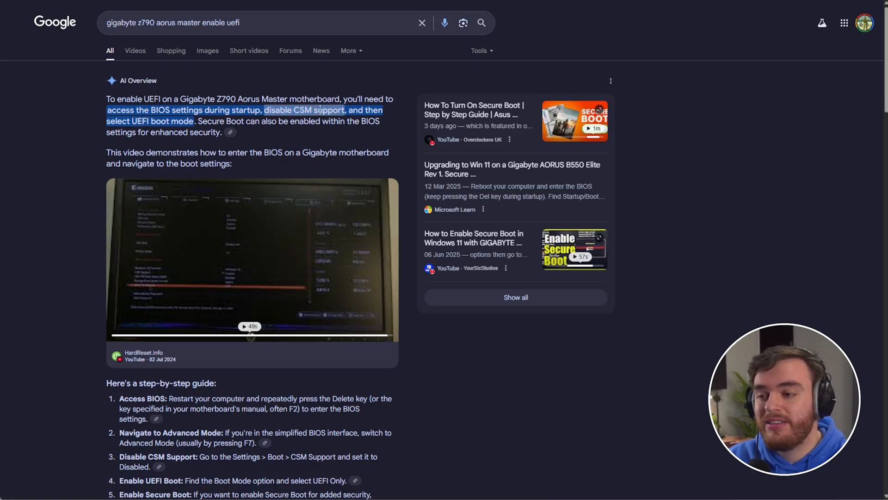
pyautogui.moveTo(693, 168)
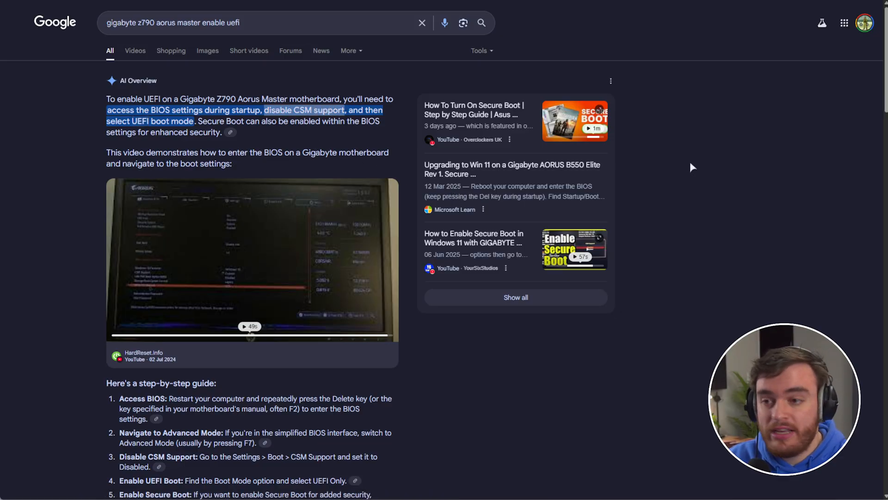
pyautogui.moveTo(674, 190)
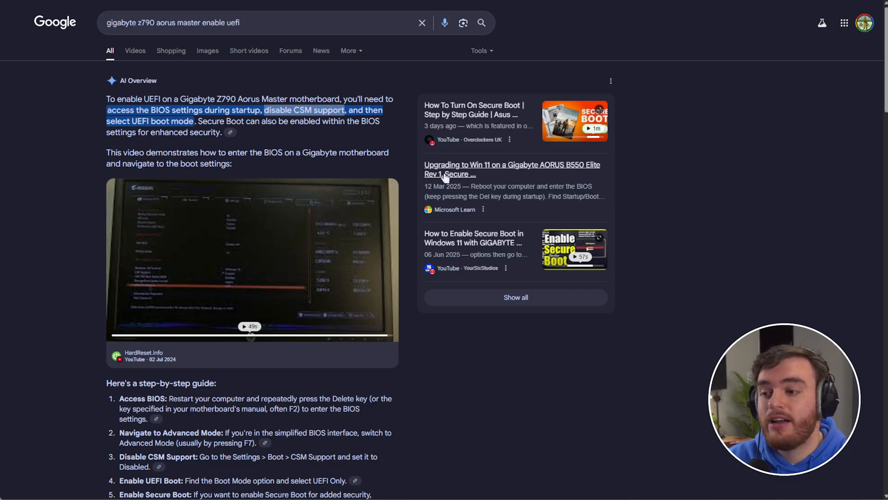
pyautogui.moveTo(460, 158)
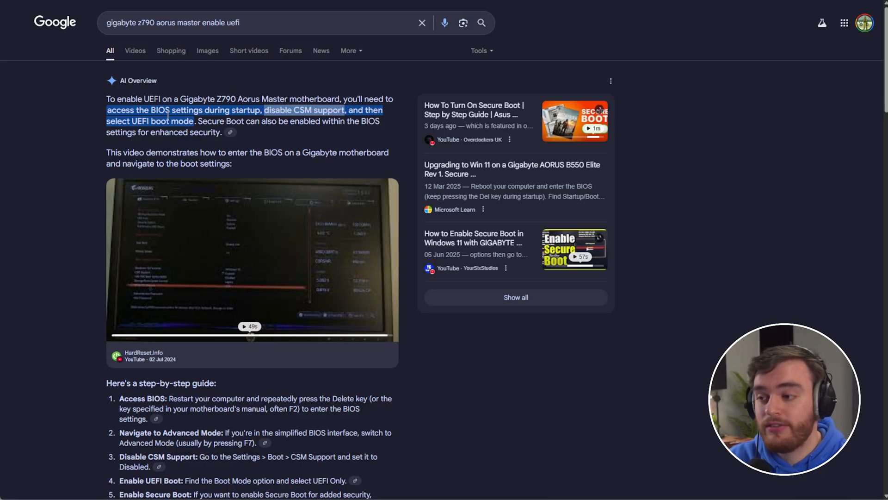
pyautogui.moveTo(488, 165)
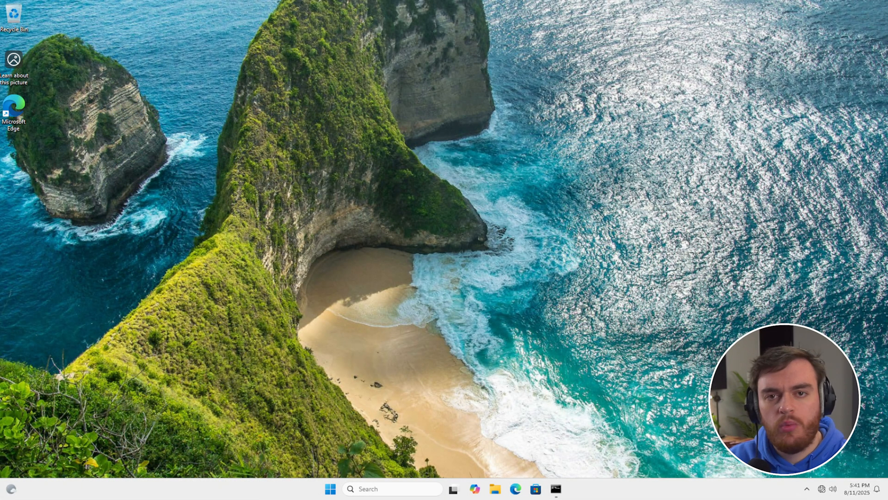
# Step: Start an administrator Command Prompt and enter shutdown /r /fw without running it
pyautogui.write('cmd')
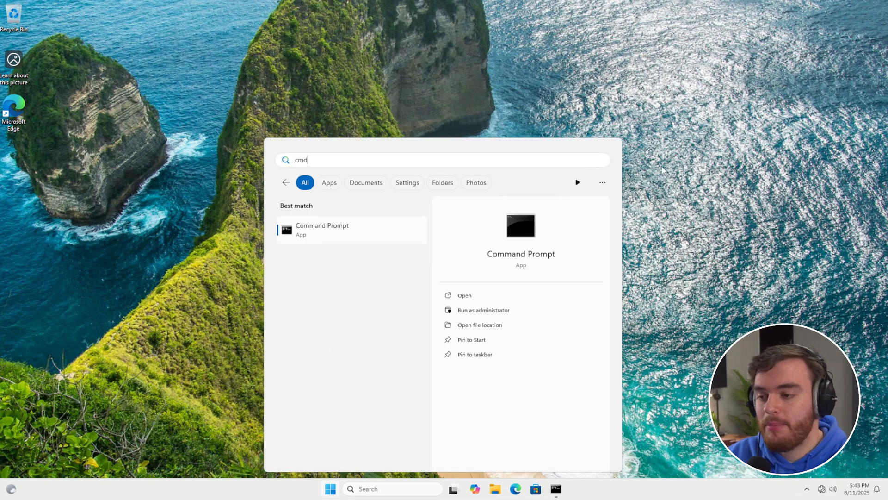
pyautogui.moveTo(489, 309)
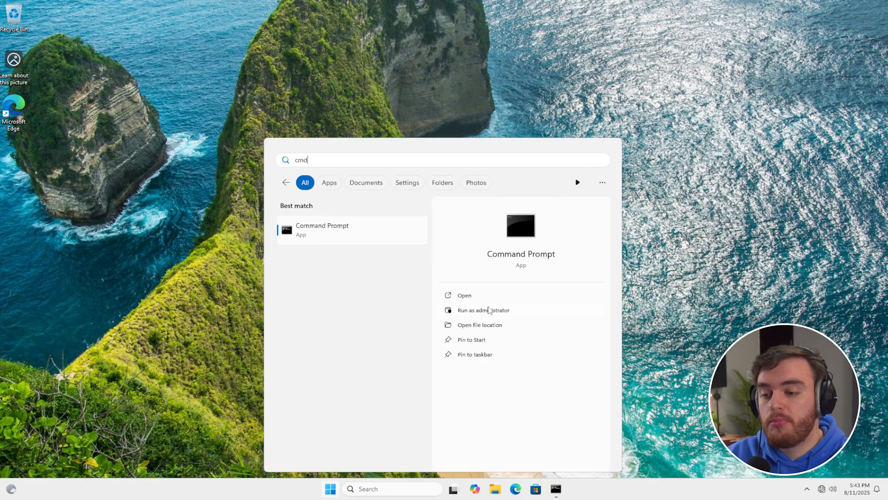
pyautogui.click(482, 309)
pyautogui.write('shutdown /r /fw')
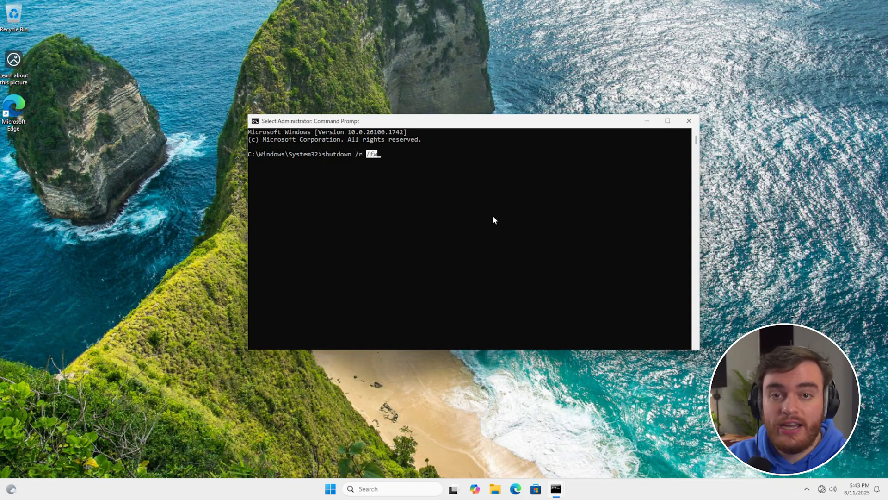
pyautogui.moveTo(500, 246)
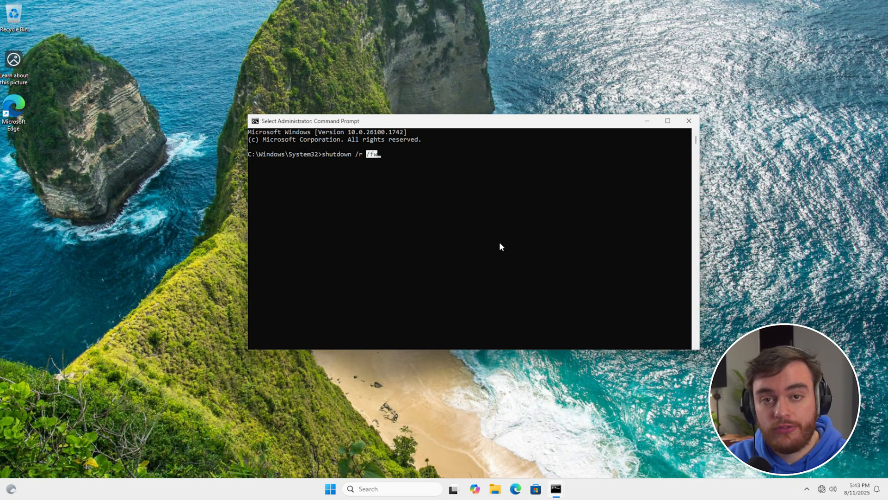
pyautogui.write('w')
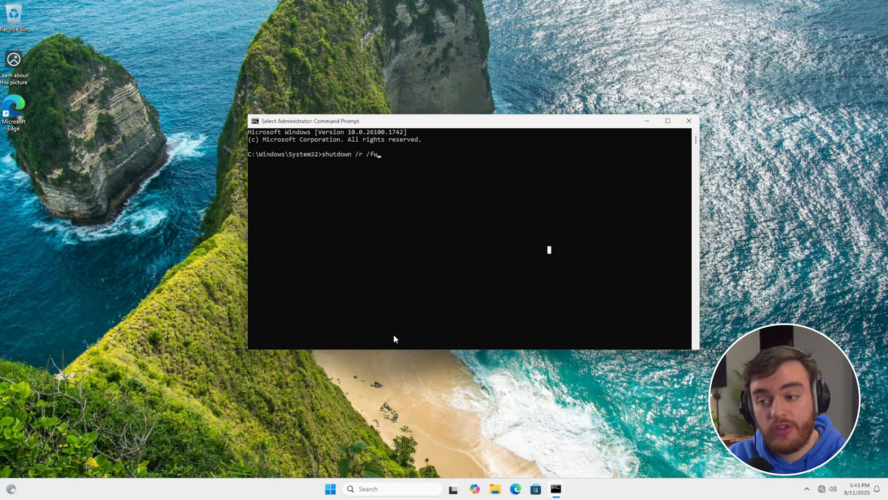
# Step: Bring up the Start power options to restart the PC
pyautogui.click(331, 488)
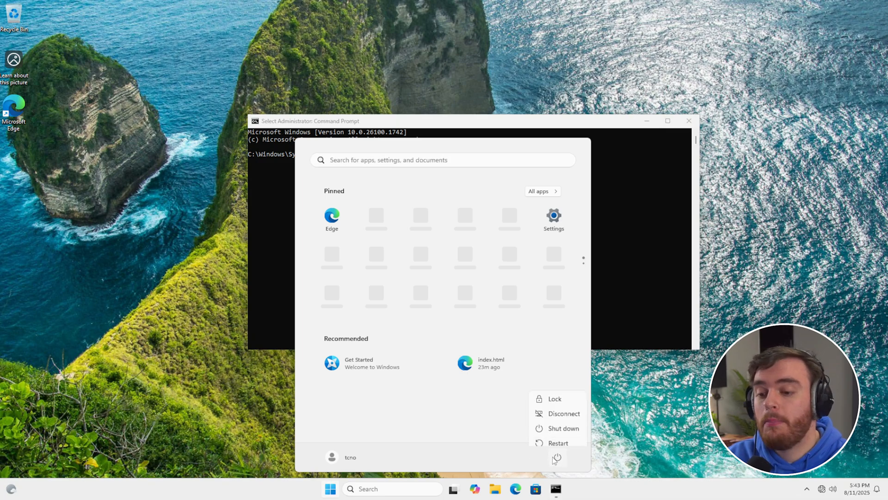
pyautogui.moveTo(557, 436)
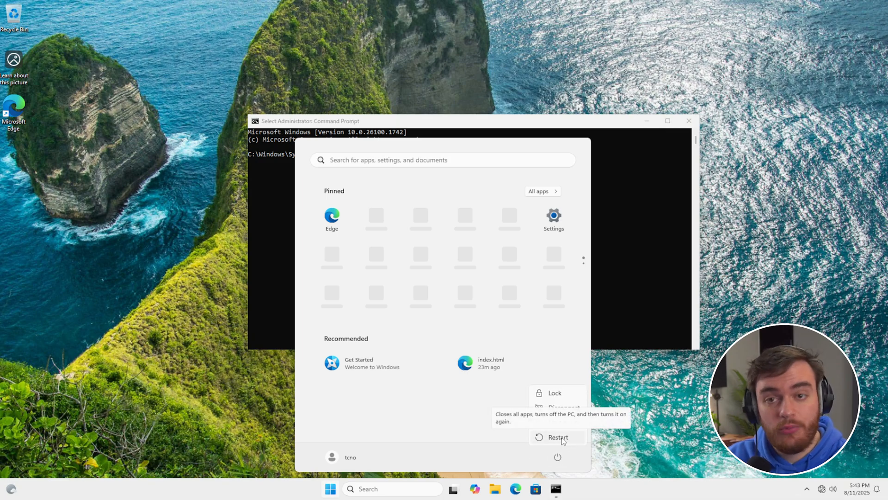
pyautogui.moveTo(627, 430)
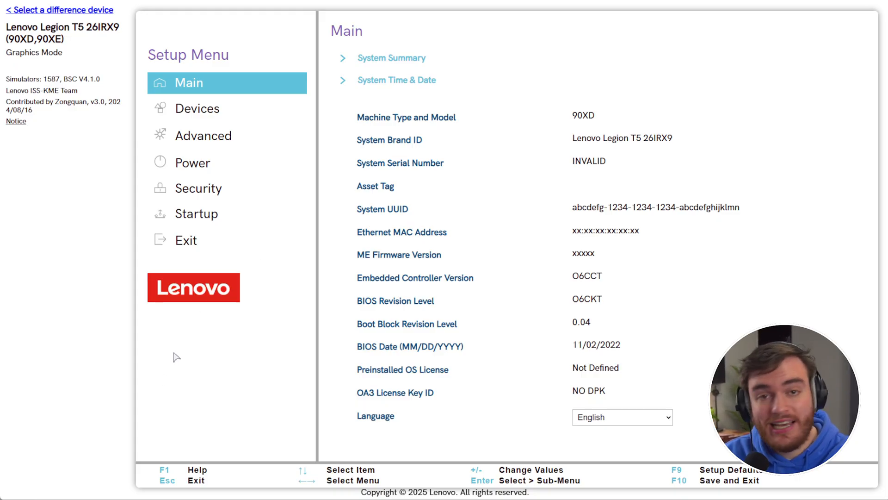
pyautogui.moveTo(472, 213)
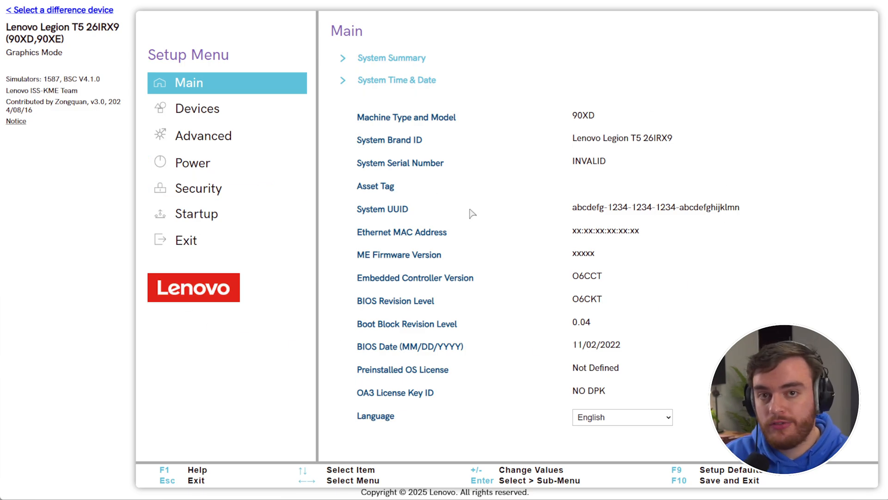
pyautogui.moveTo(572, 100)
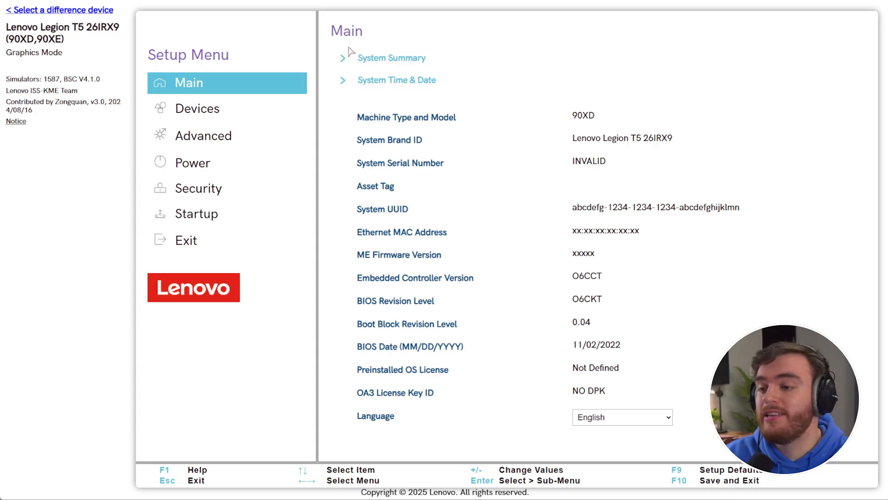
pyautogui.moveTo(531, 206)
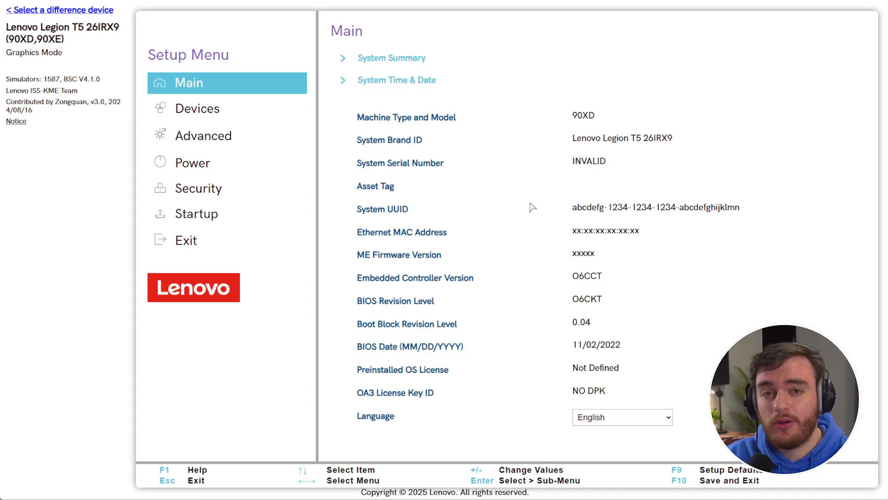
# Step: Check Secure Boot shows Enabled under Security, then return to the Security page with CSM Mode
pyautogui.click(198, 188)
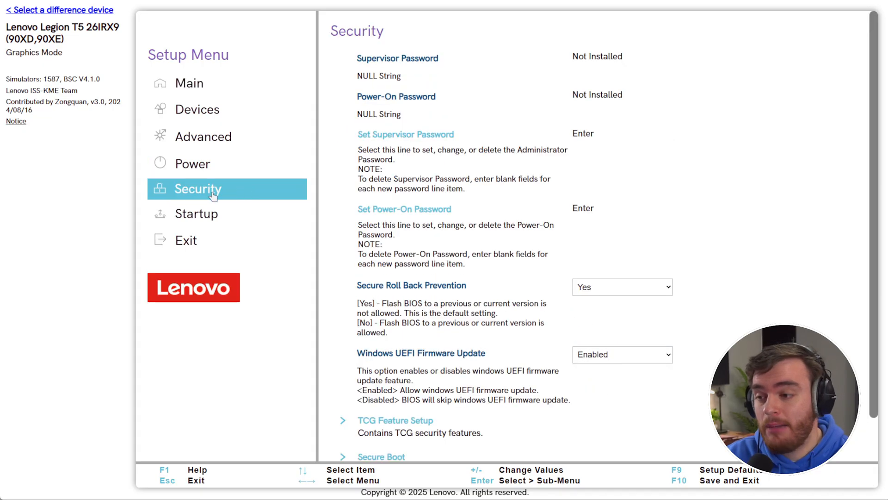
pyautogui.scroll(-3)
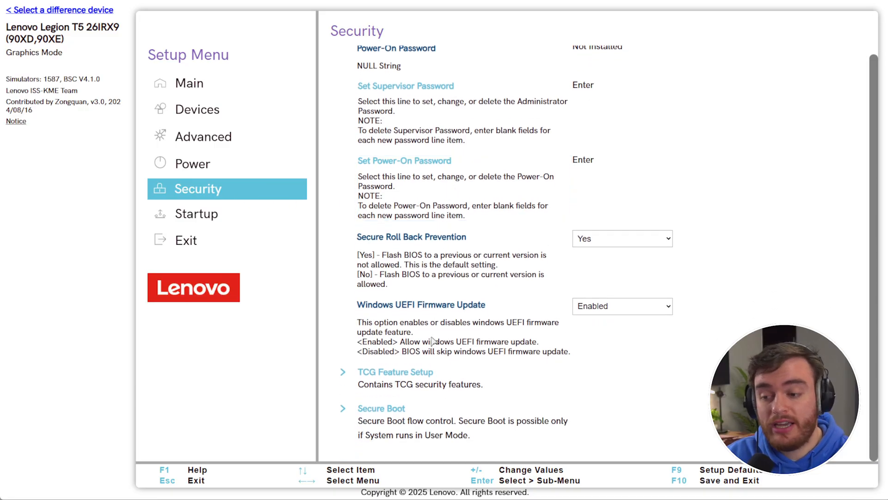
pyautogui.click(381, 408)
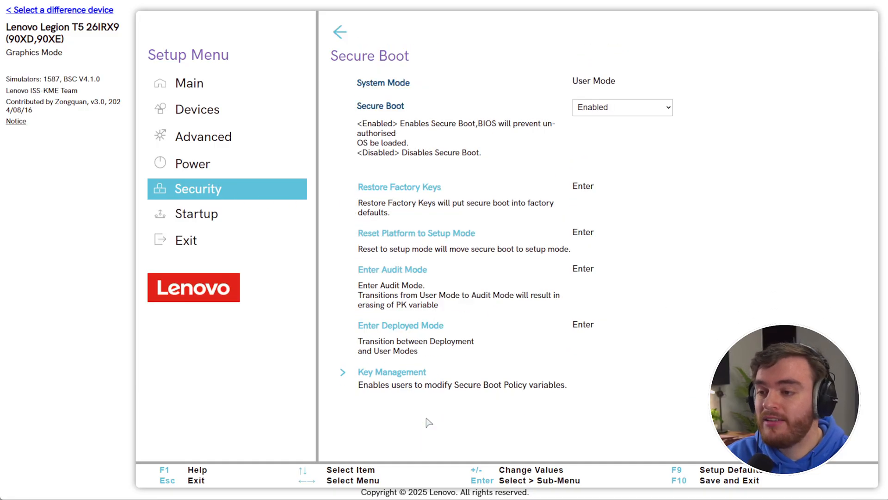
pyautogui.click(621, 107)
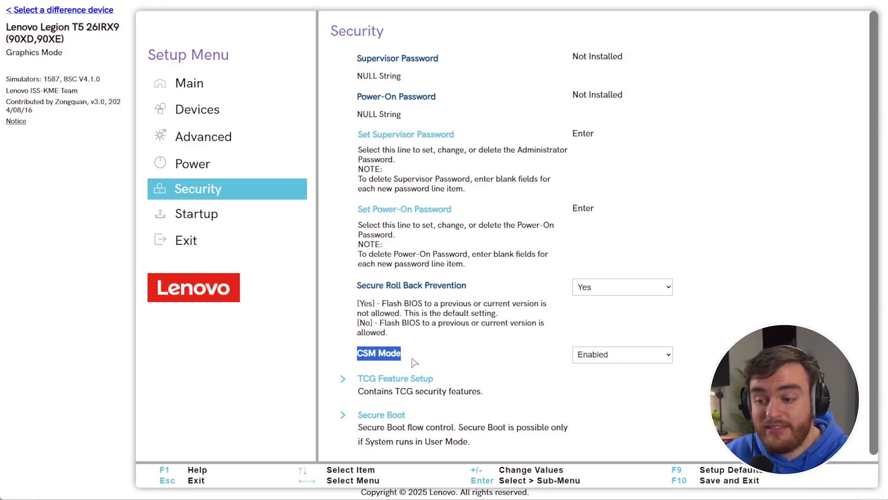
pyautogui.click(622, 354)
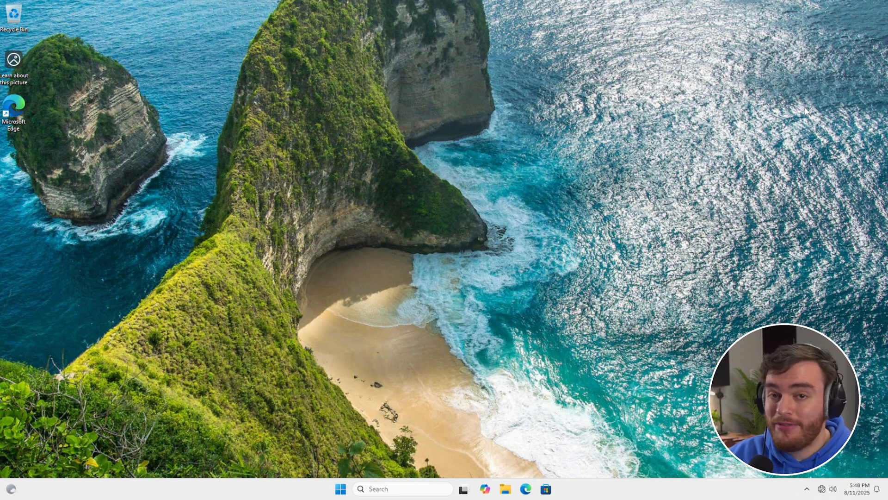
pyautogui.moveTo(813, 99)
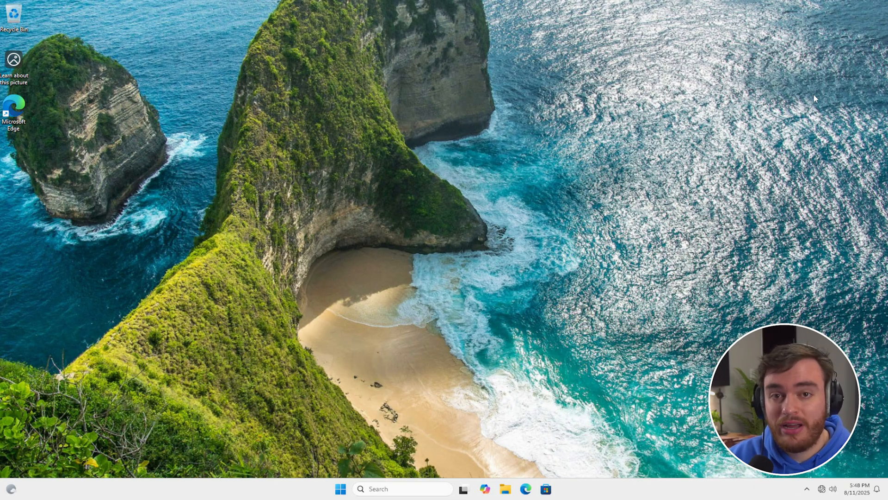
pyautogui.moveTo(819, 91)
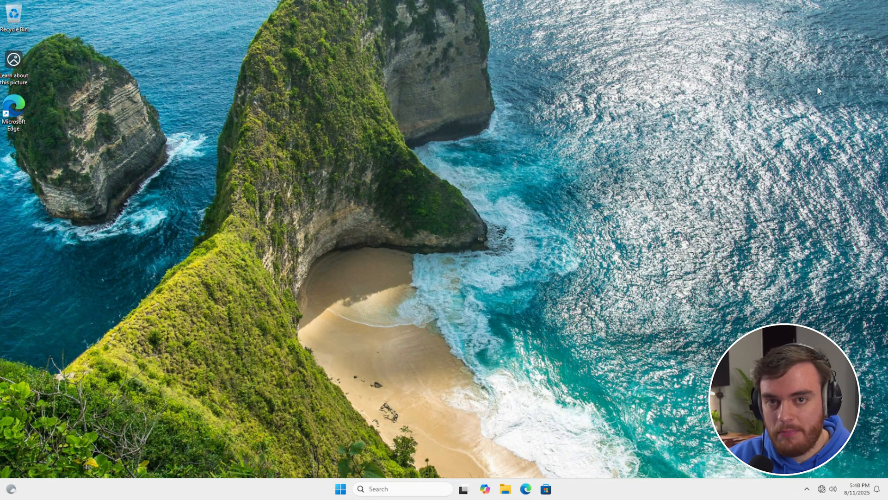